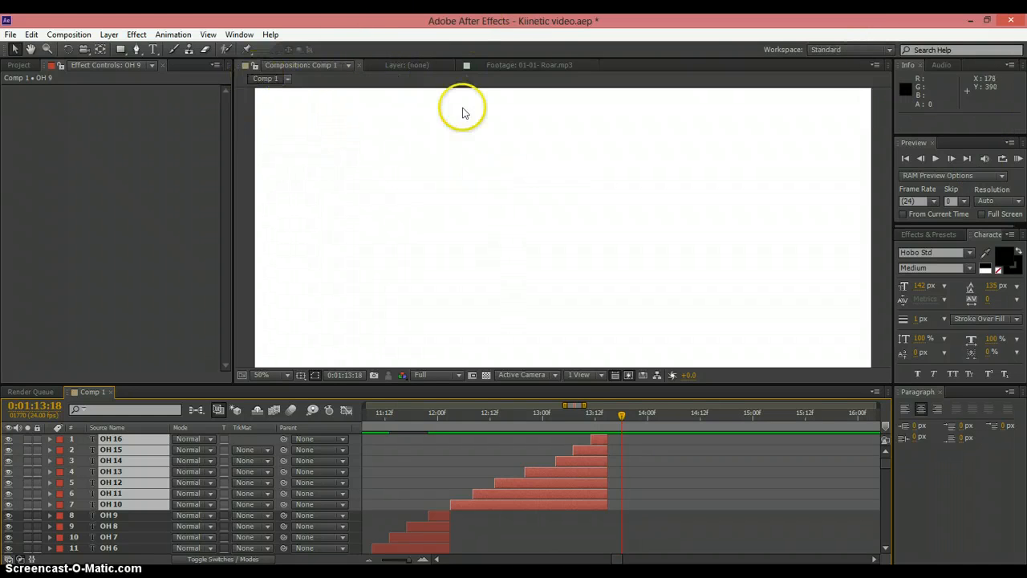
{"action": "mouse_move", "coordinate": [905, 175]}
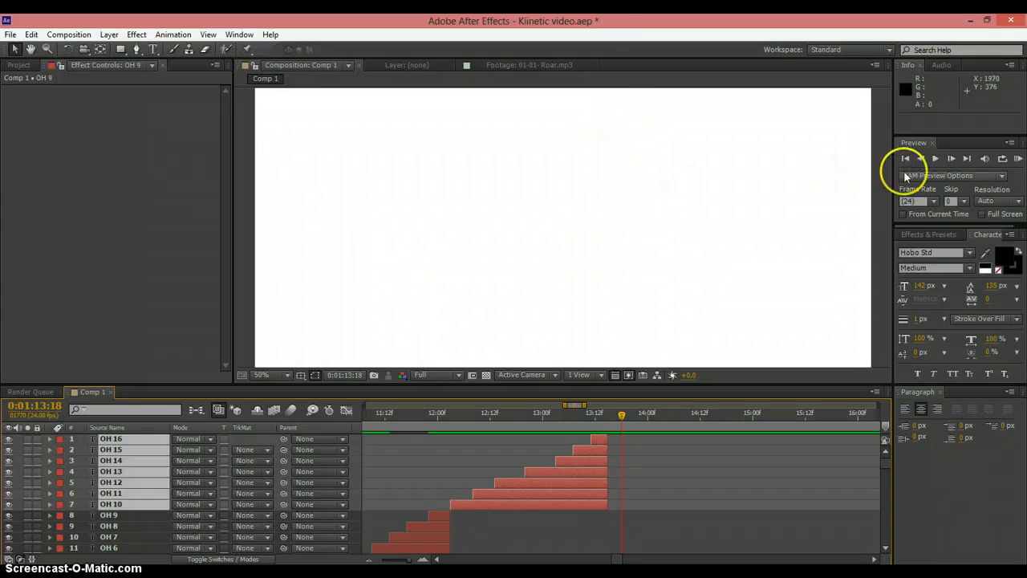
{"action": "mouse_move", "coordinate": [1019, 159]}
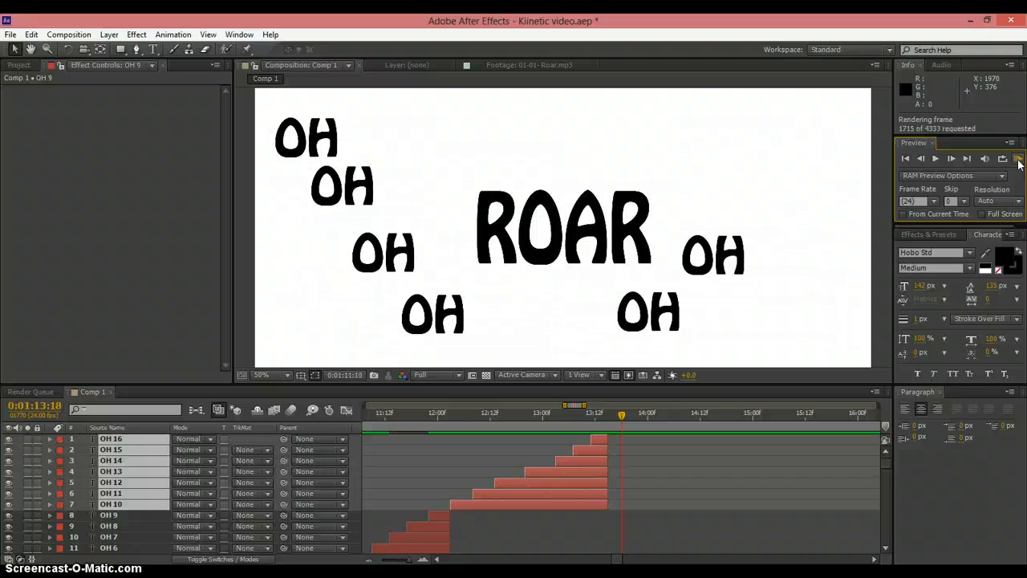
Let the RAM preview play through the song, then stop playback
{"action": "left_click", "coordinate": [950, 158]}
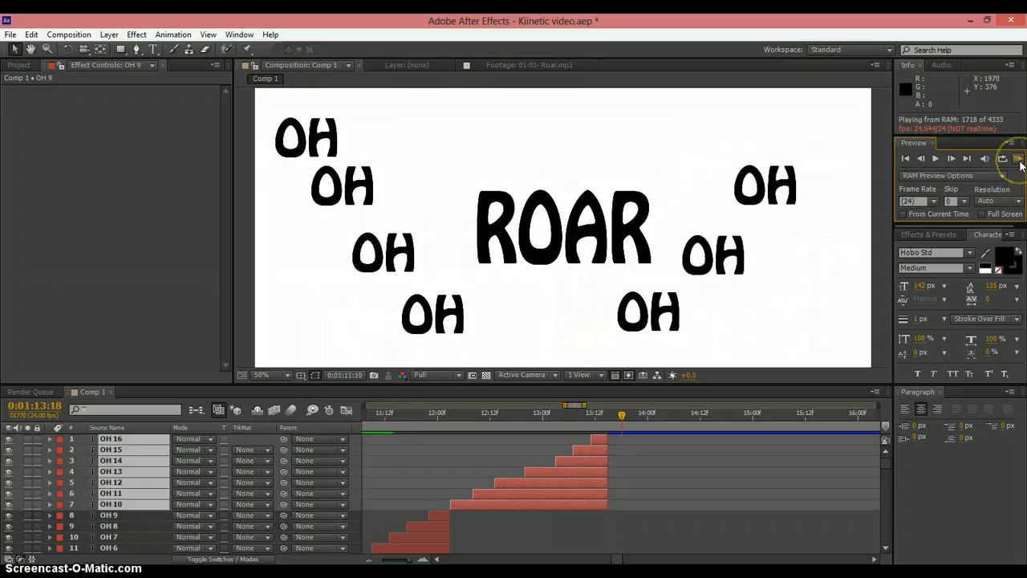
{"action": "left_click", "coordinate": [1019, 159]}
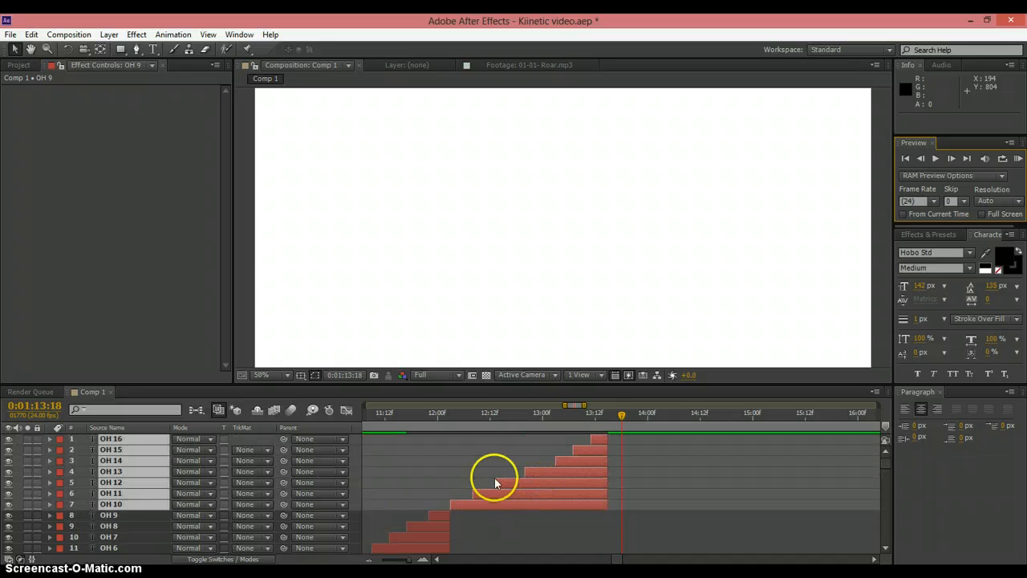
{"action": "mouse_move", "coordinate": [584, 456]}
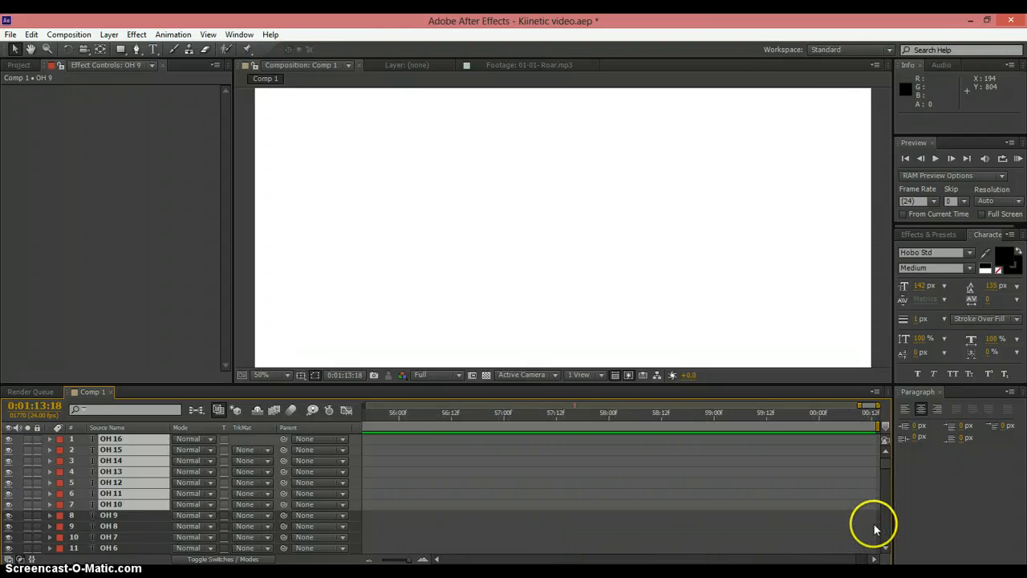
Move the current-time indicator back to about 1:13:16, the end of the last OH layer
{"action": "scroll", "scroll_direction": "down", "scroll_amount": 3}
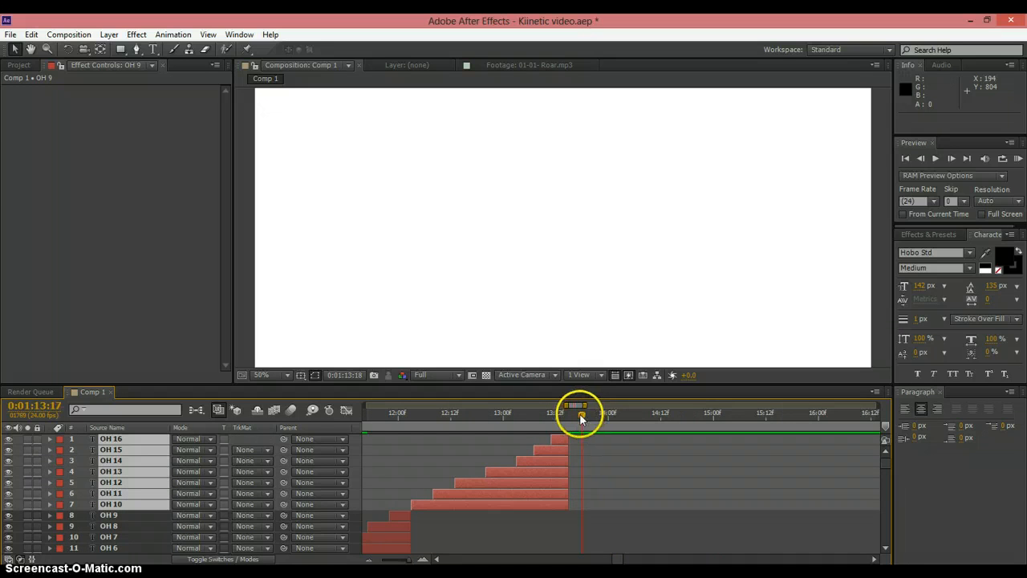
{"action": "left_click_drag", "start_coordinate": [581, 414], "coordinate": [569, 414]}
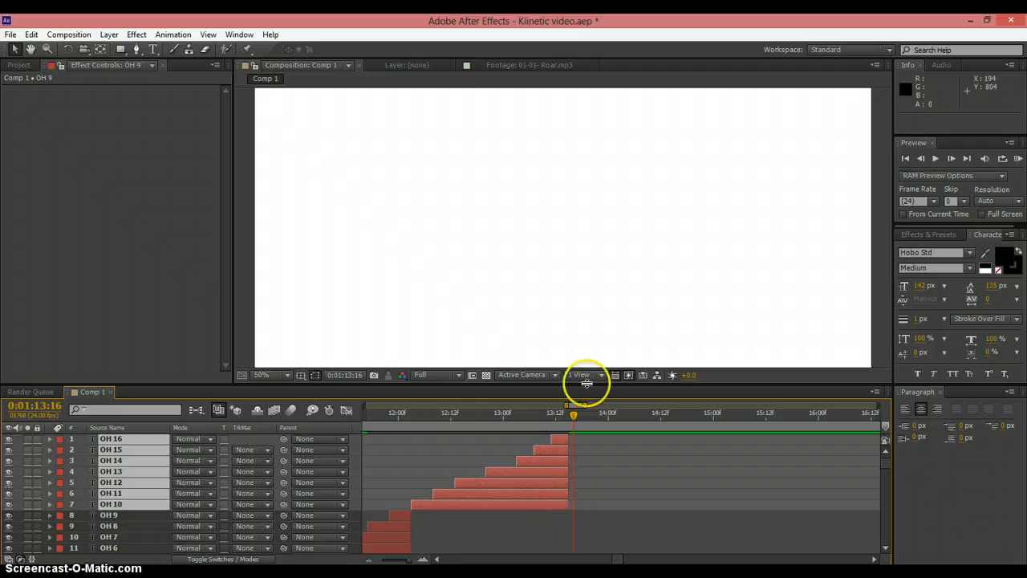
{"action": "mouse_move", "coordinate": [152, 50]}
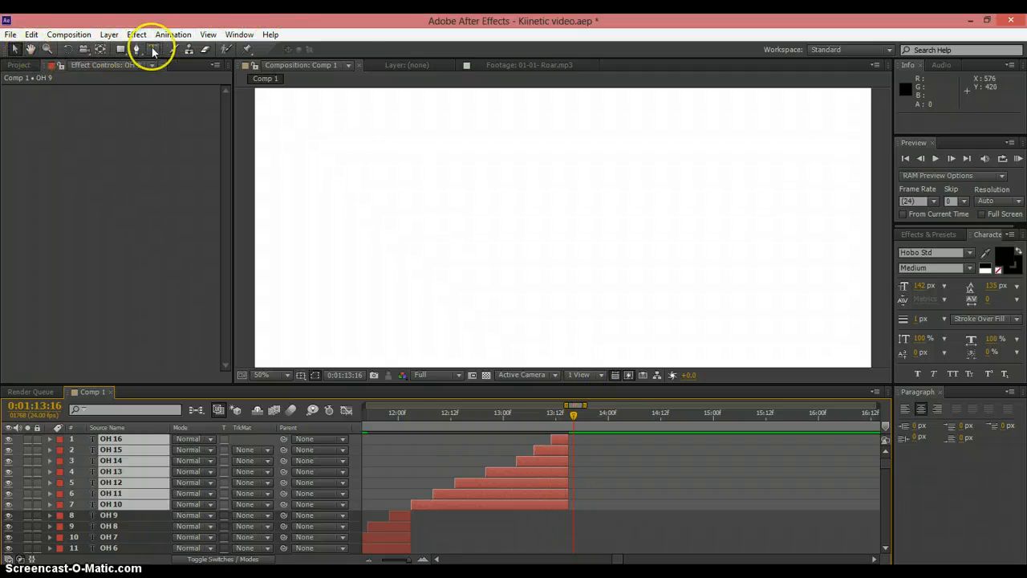
Create new 'OH' text layers placed stepping diagonally down from the top-left corner
{"action": "left_click", "coordinate": [153, 48]}
{"action": "type", "text": "OH"}
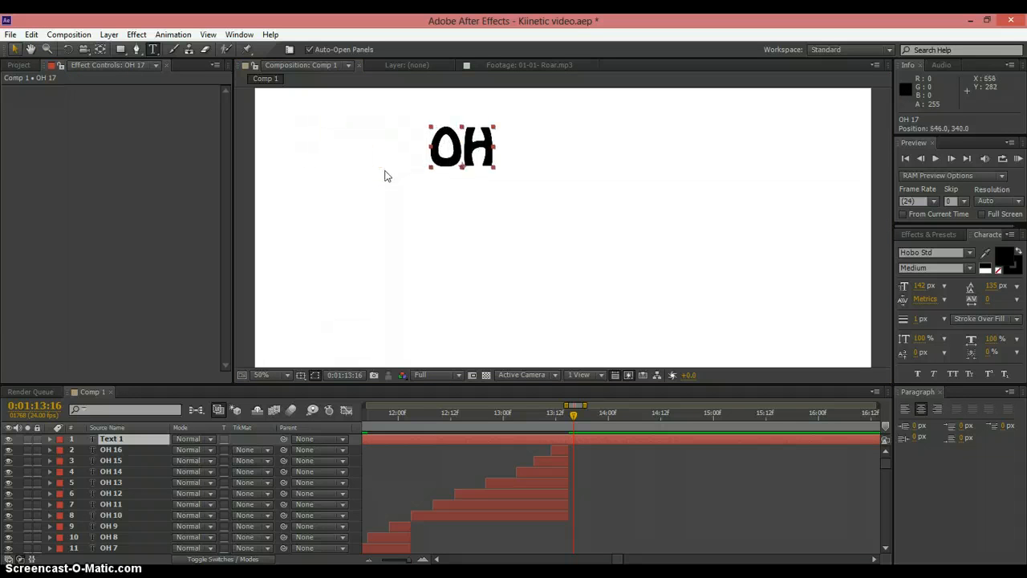
{"action": "left_click_drag", "start_coordinate": [462, 146], "coordinate": [357, 121]}
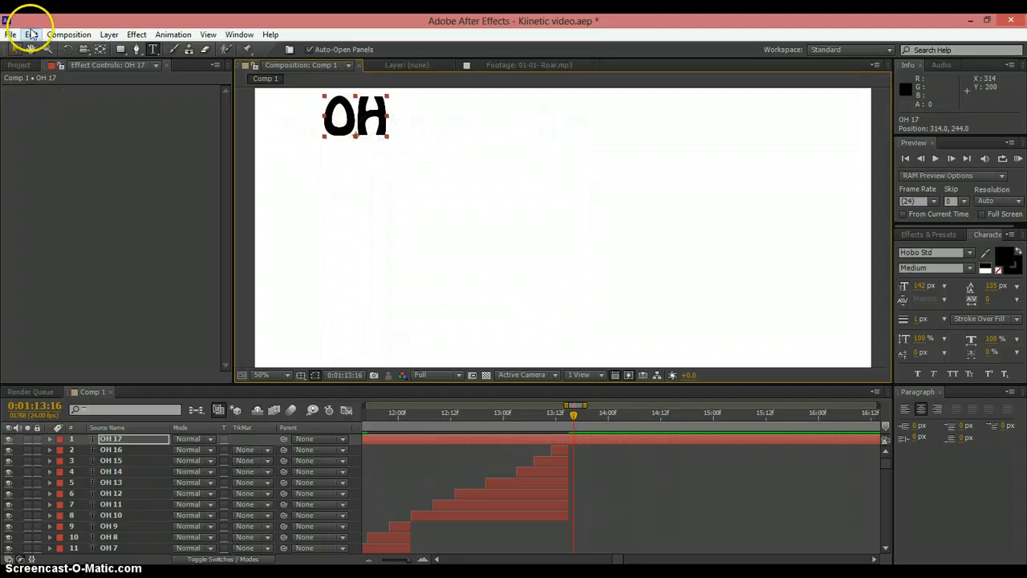
{"action": "mouse_move", "coordinate": [404, 210]}
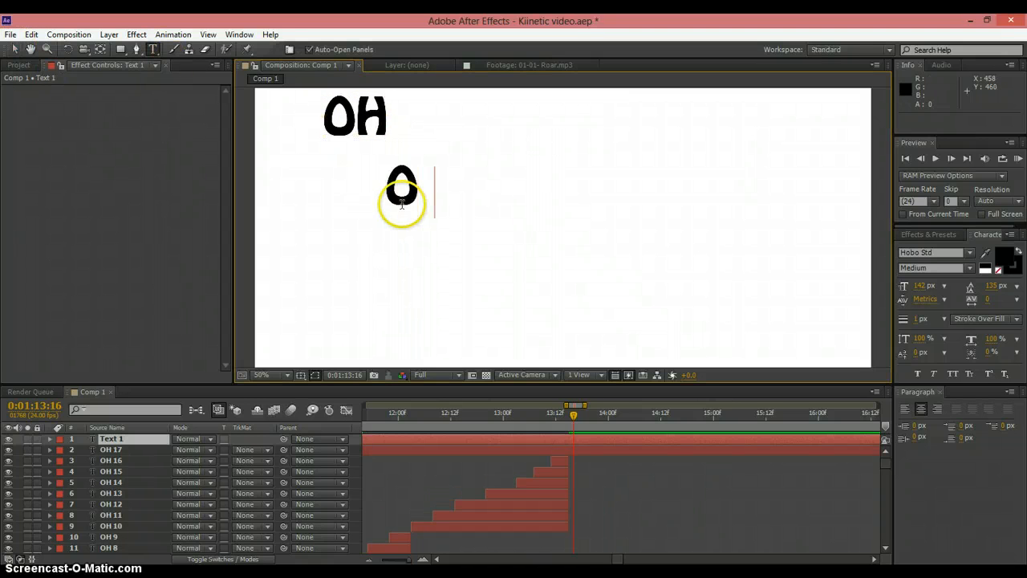
{"action": "type", "text": "OH"}
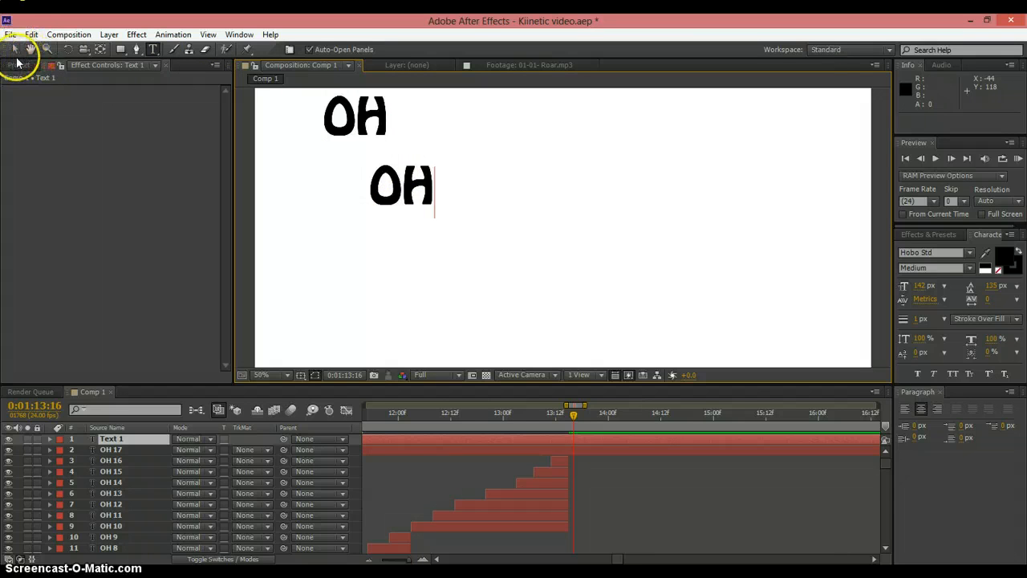
{"action": "left_click", "coordinate": [401, 180]}
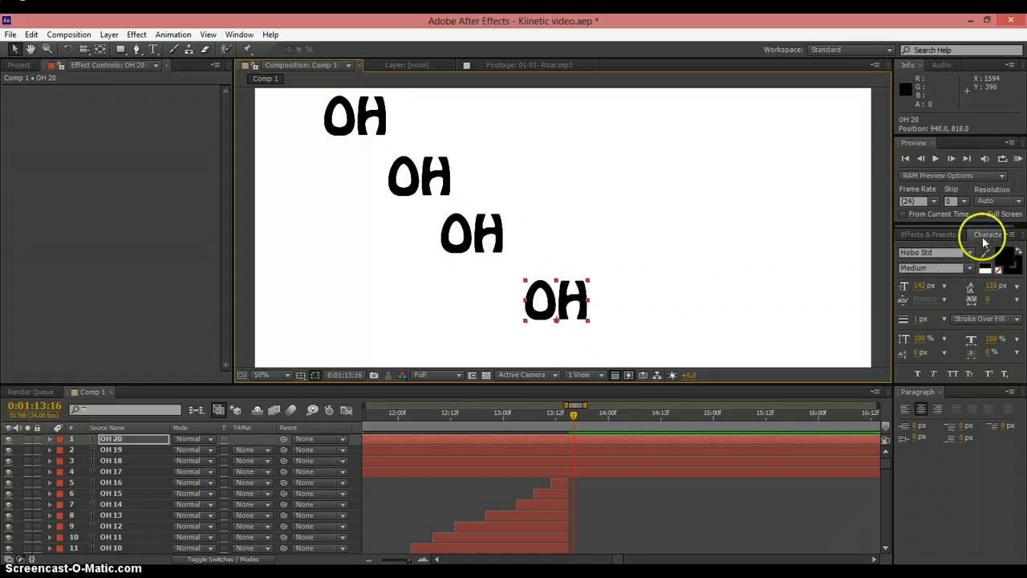
{"action": "mouse_move", "coordinate": [931, 252]}
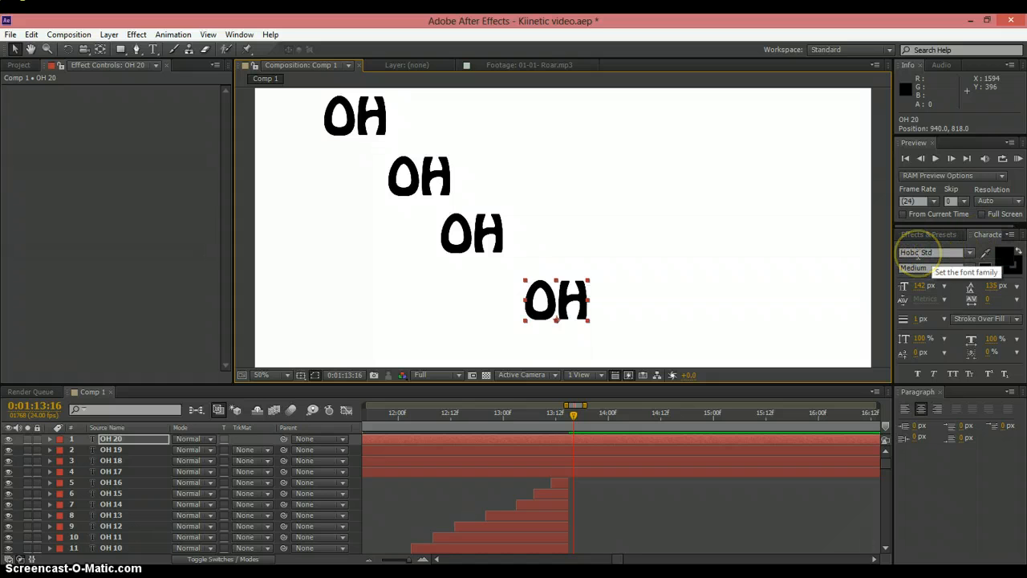
{"action": "mouse_move", "coordinate": [976, 289]}
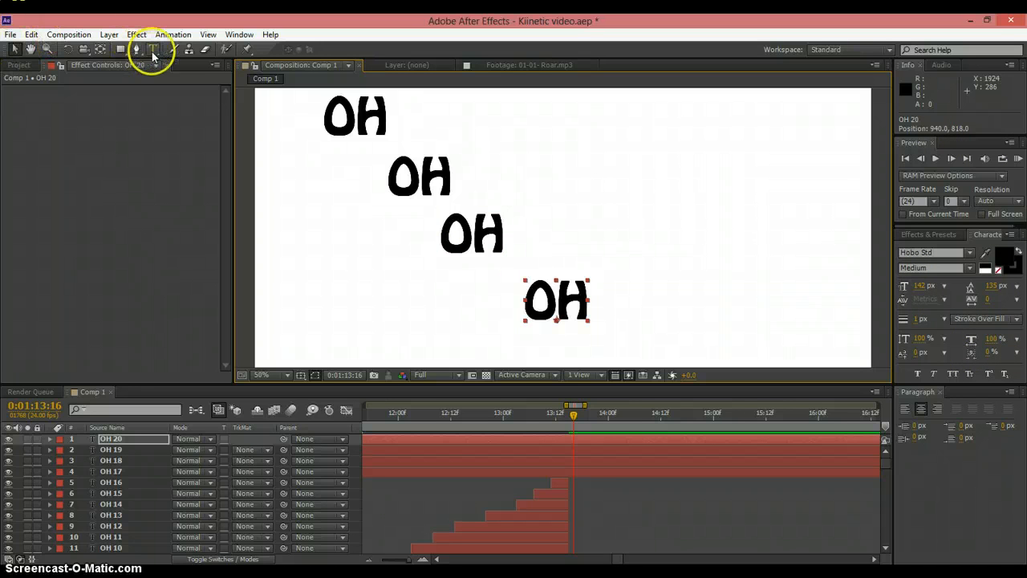
Add more 'OH' text layers climbing up the right side toward the top-right
{"action": "left_click", "coordinate": [629, 265]}
{"action": "type", "text": "OH"}
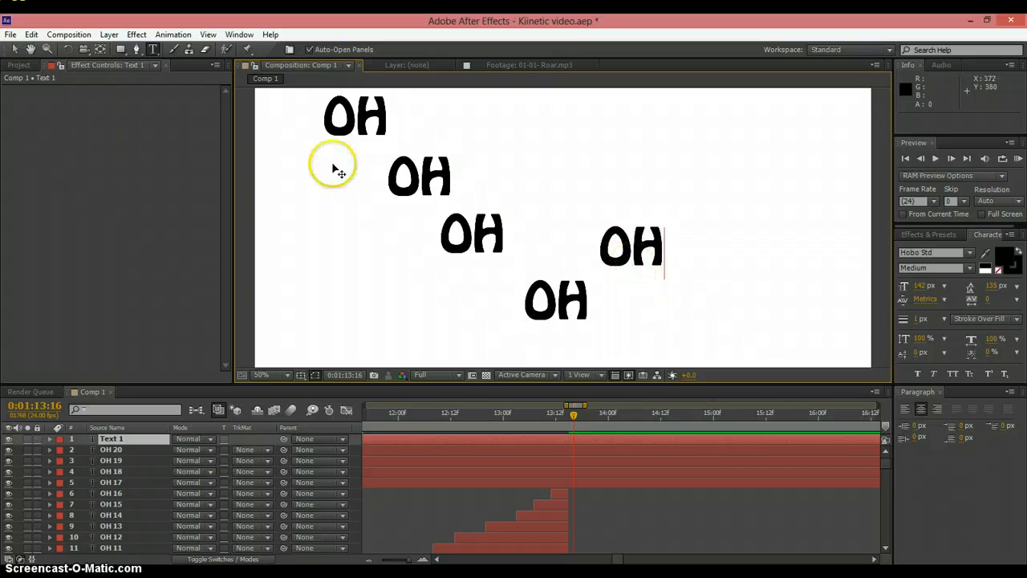
{"action": "left_click", "coordinate": [632, 248]}
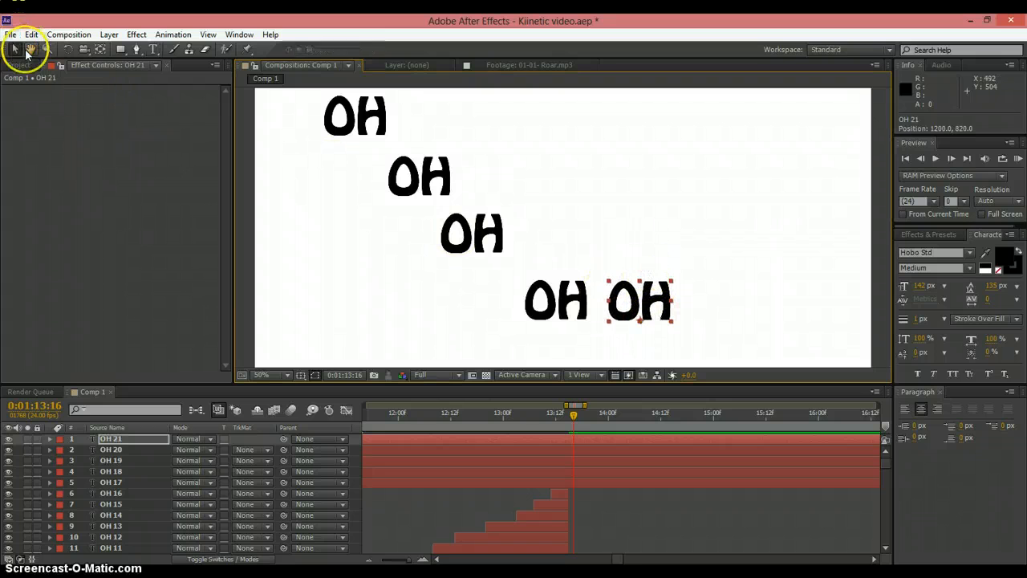
{"action": "mouse_move", "coordinate": [687, 241]}
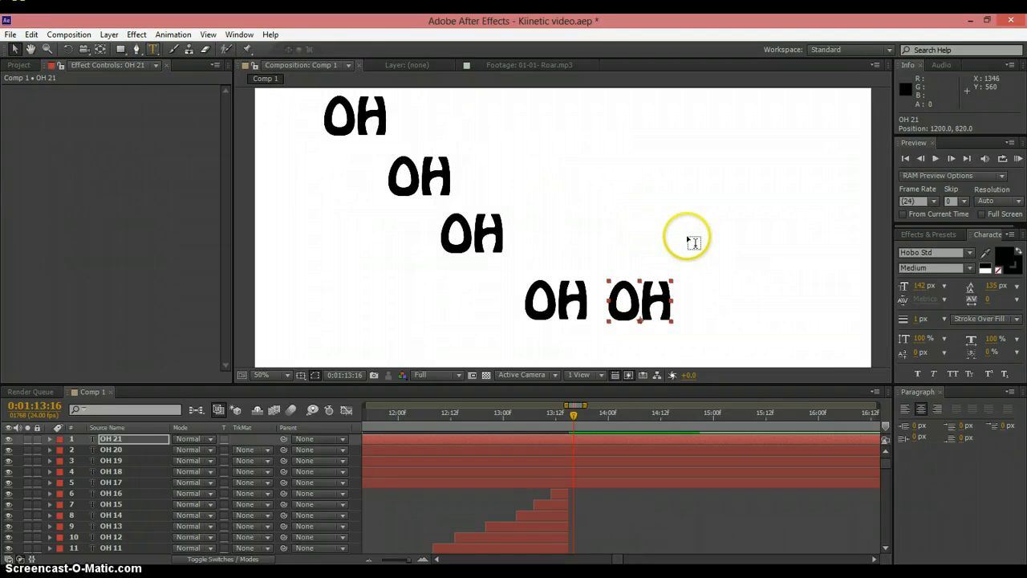
{"action": "left_click", "coordinate": [687, 233]}
{"action": "type", "text": "OH"}
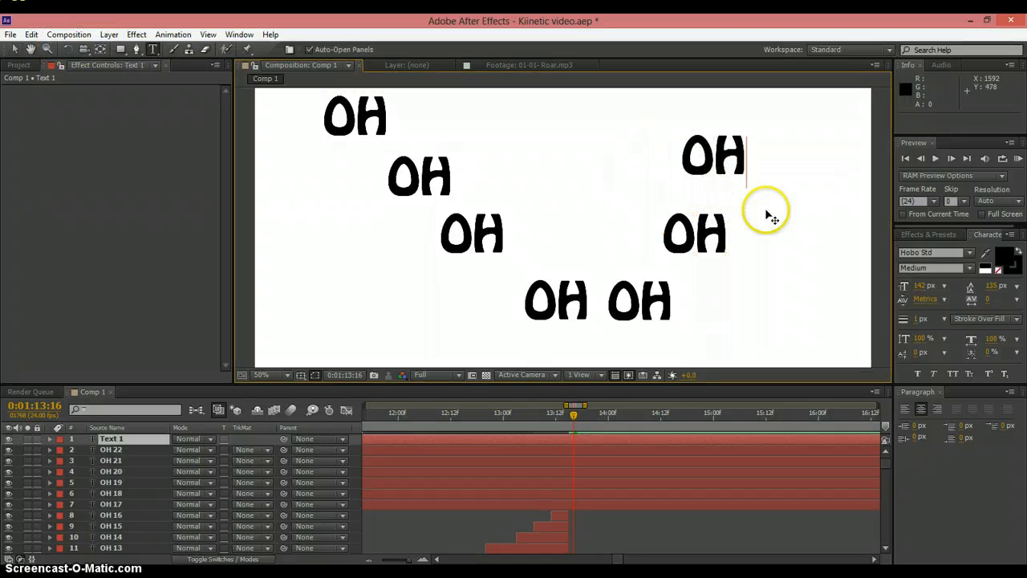
{"action": "left_click", "coordinate": [712, 154]}
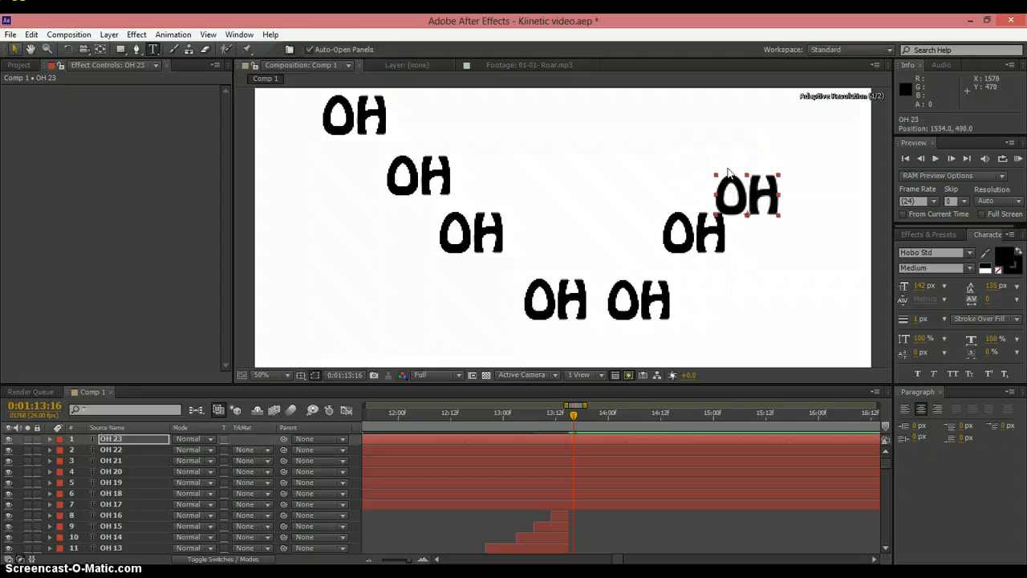
{"action": "left_click_drag", "start_coordinate": [746, 196], "coordinate": [735, 184]}
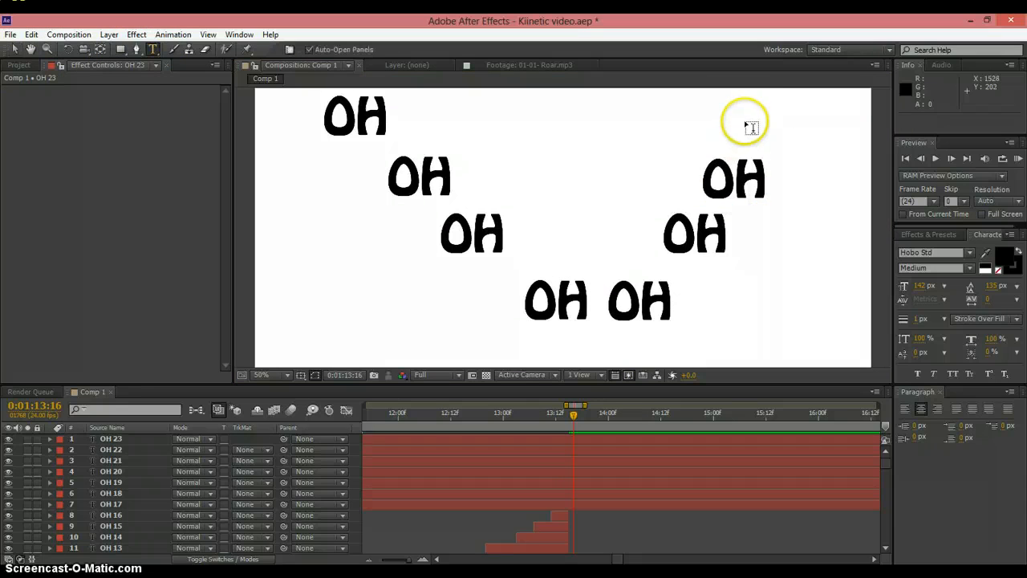
Add a top-right 'OH' and reposition the OH words into a V shape
{"action": "left_click", "coordinate": [744, 122]}
{"action": "type", "text": "OH"}
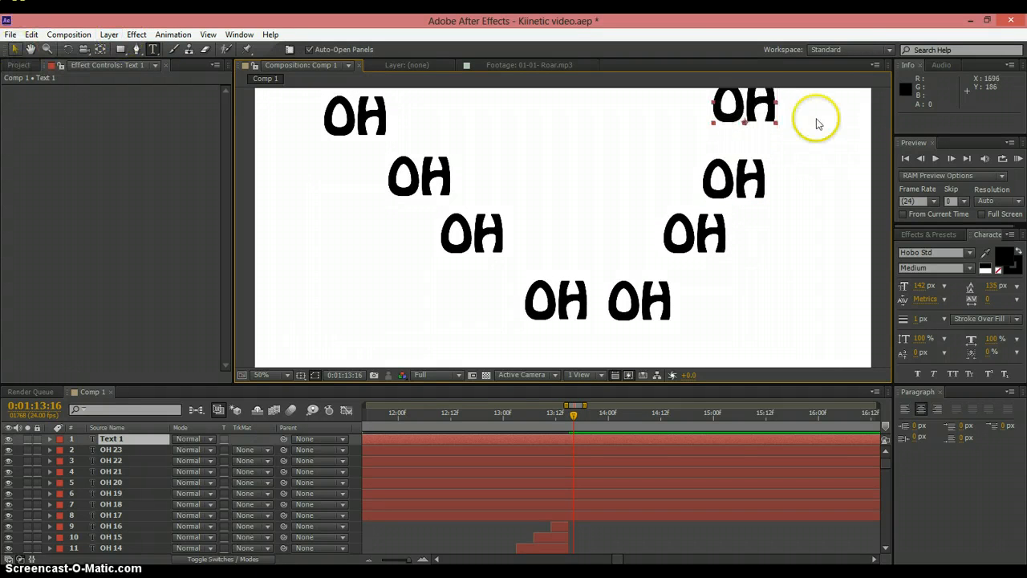
{"action": "left_click", "coordinate": [742, 104]}
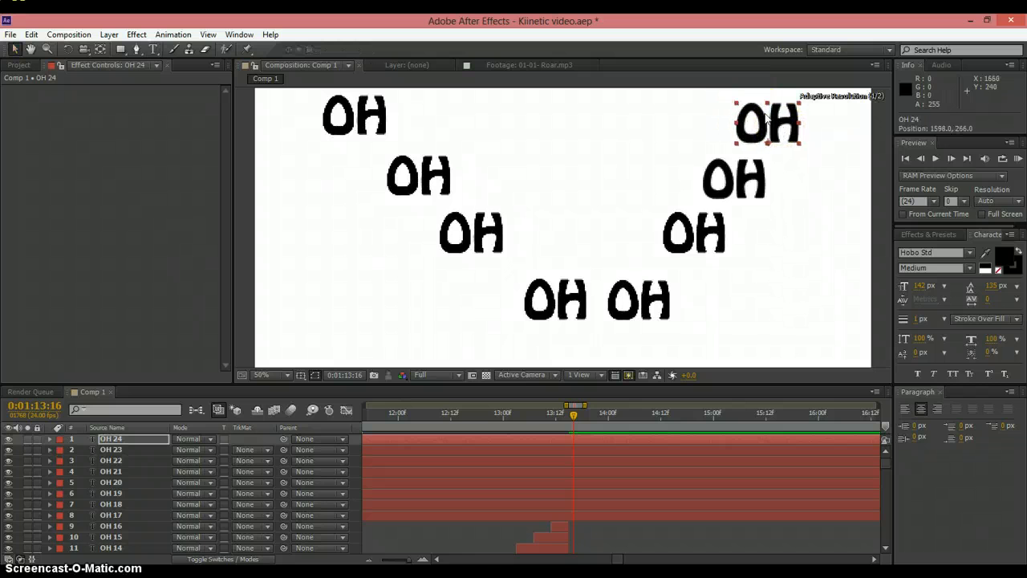
{"action": "left_click", "coordinate": [478, 241]}
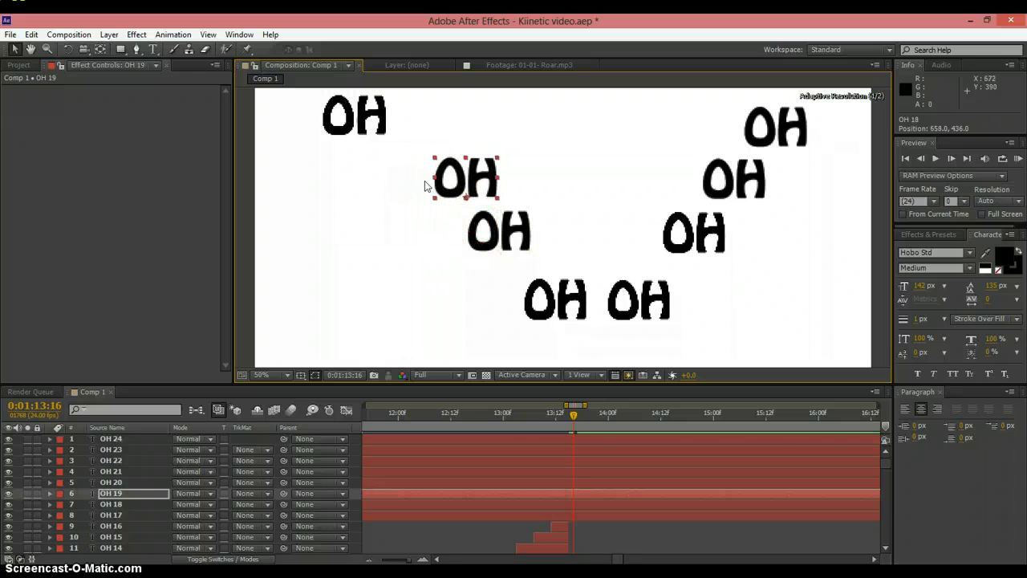
{"action": "left_click", "coordinate": [109, 504]}
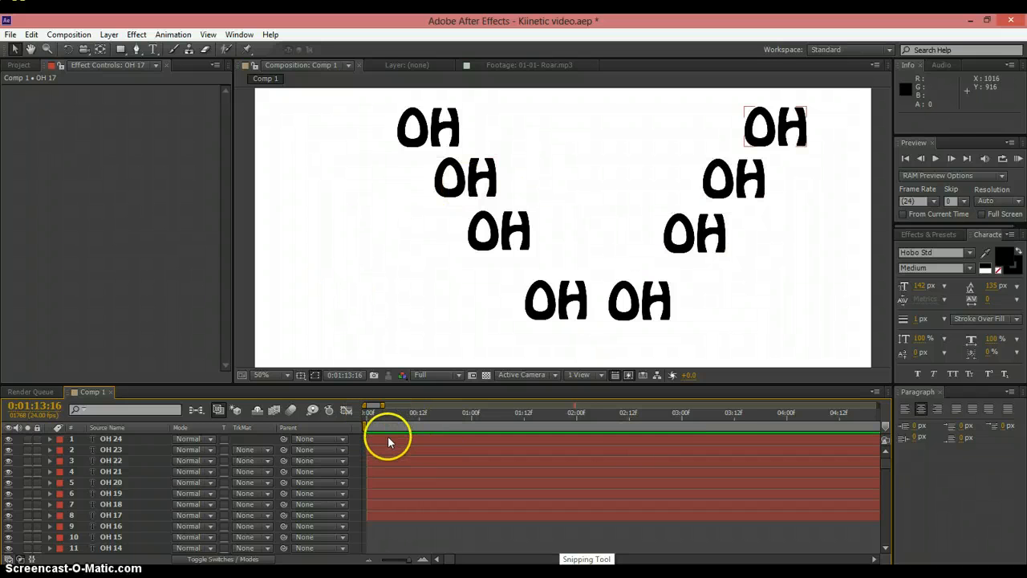
Select the OH layers and trim them to begin around 1:13:16
{"action": "left_click", "coordinate": [111, 439]}
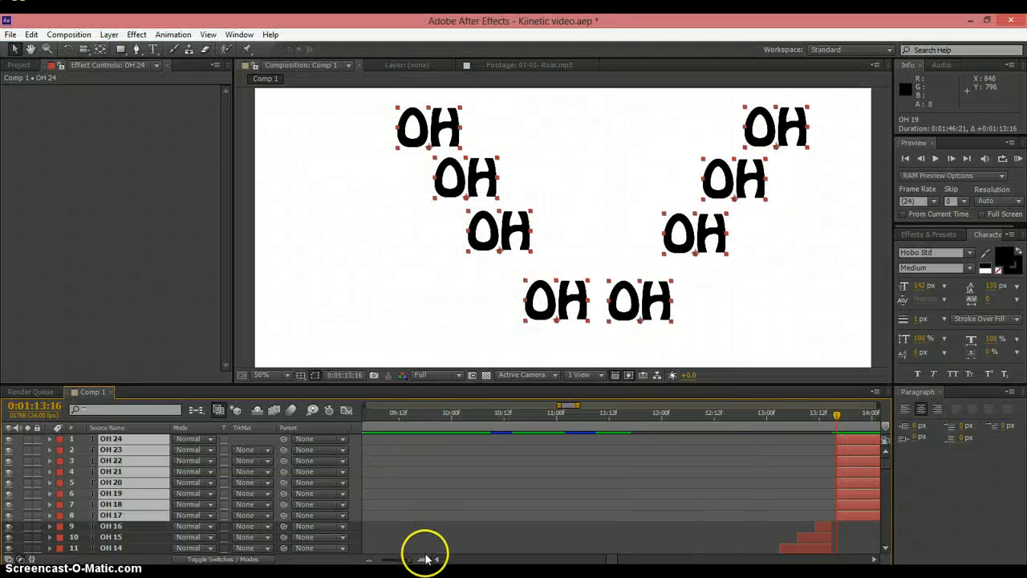
{"action": "mouse_move", "coordinate": [597, 561]}
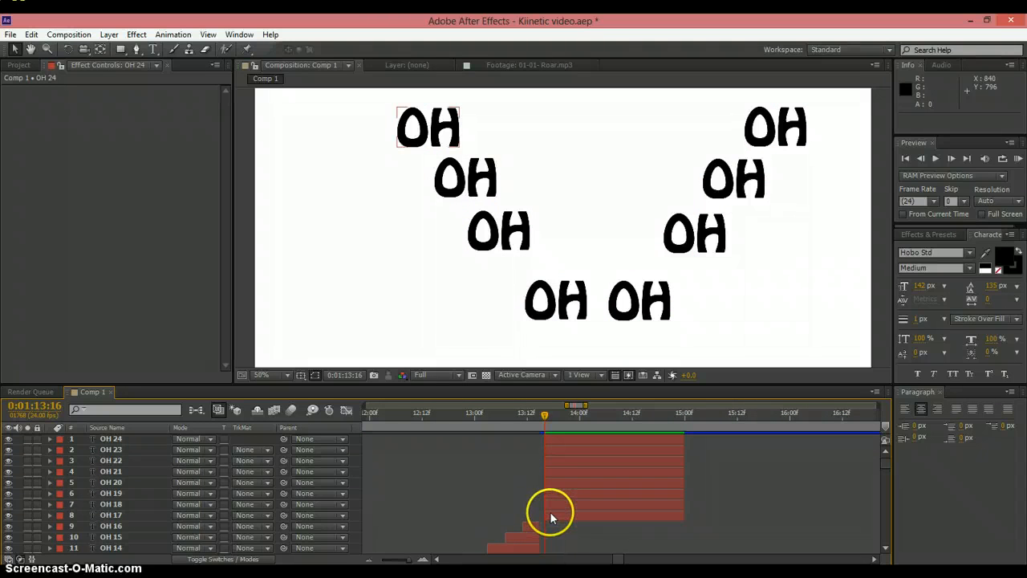
Delay the remaining OH layers so their in-points form a staircase
{"action": "left_click", "coordinate": [111, 503]}
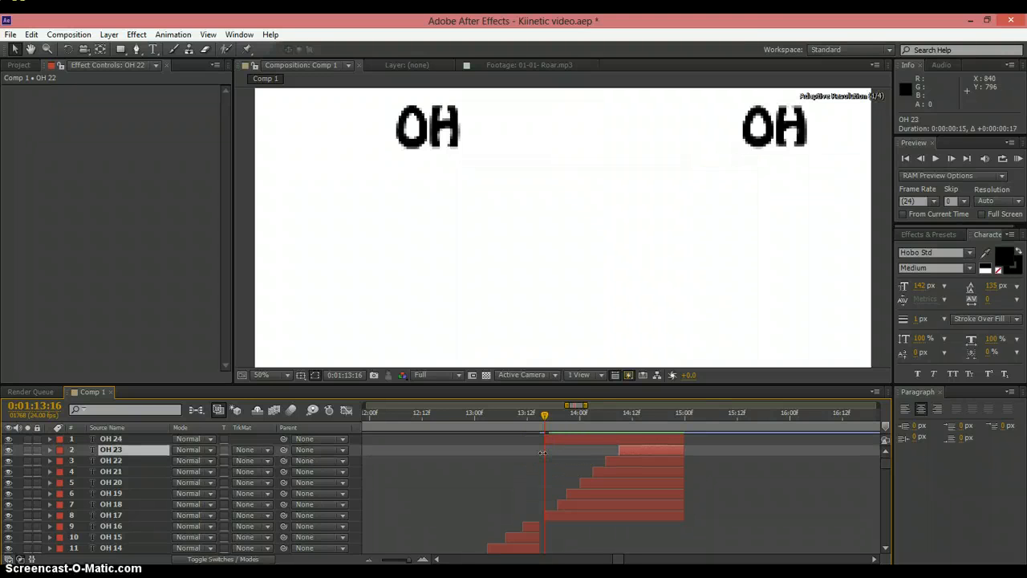
{"action": "left_click", "coordinate": [111, 439]}
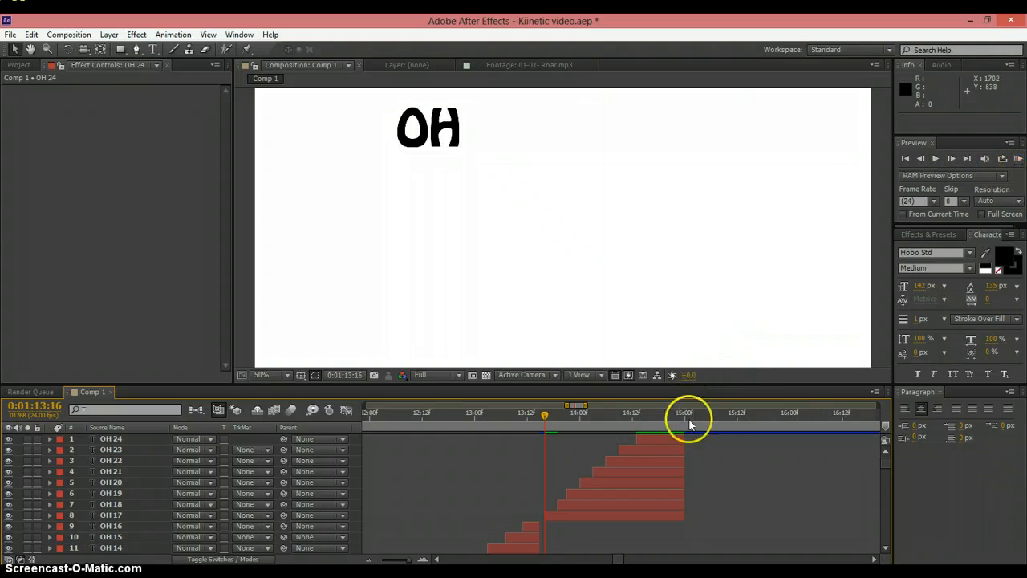
{"action": "mouse_move", "coordinate": [712, 438]}
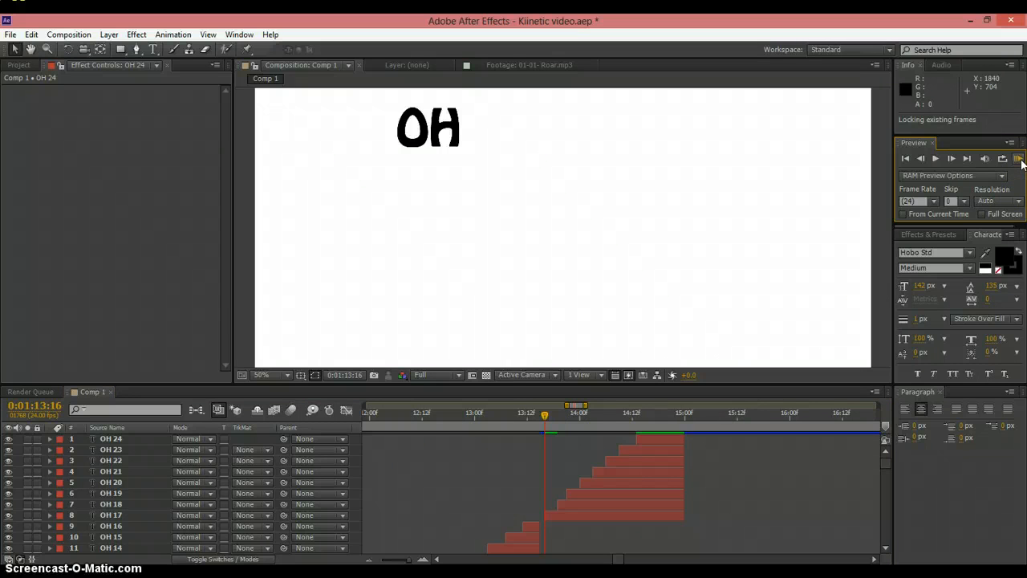
{"action": "left_click", "coordinate": [1019, 159]}
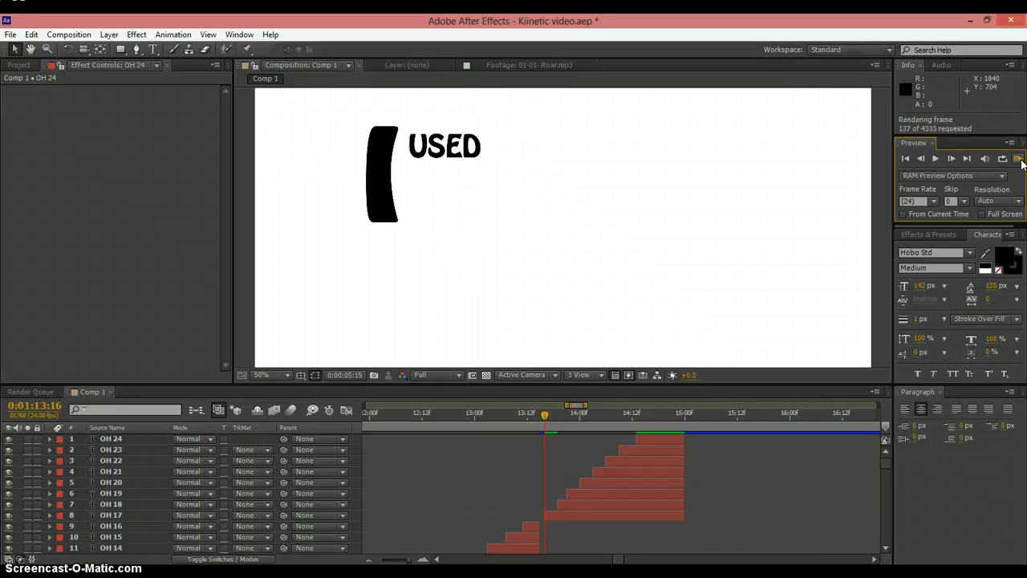
{"action": "left_click", "coordinate": [1019, 159]}
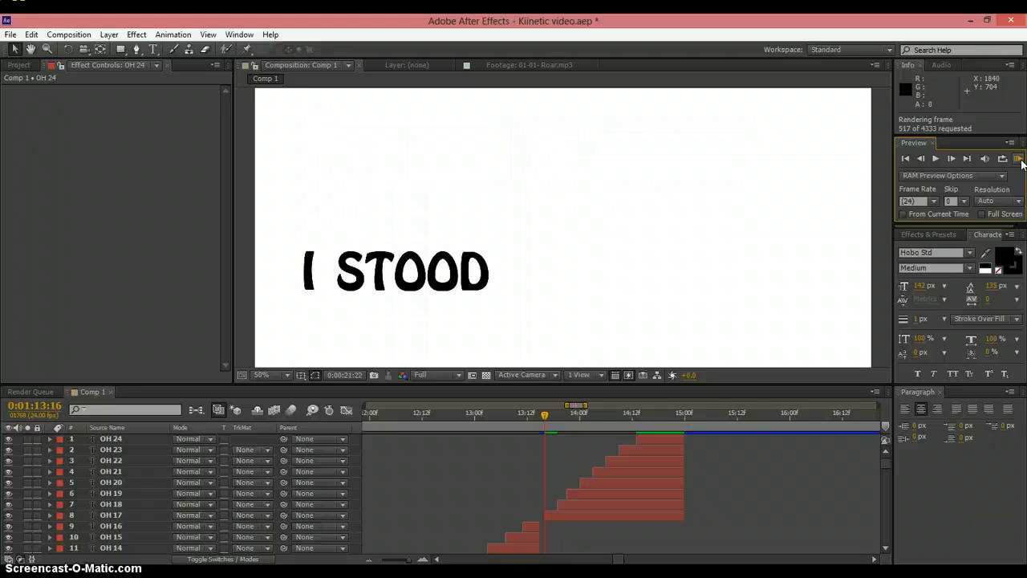
{"action": "left_click", "coordinate": [1018, 159]}
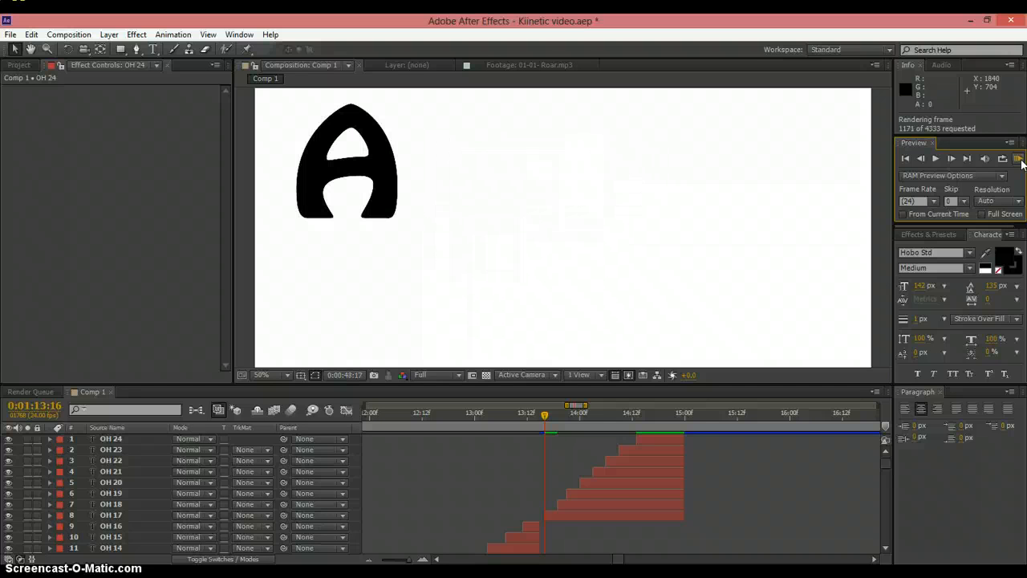
{"action": "left_click", "coordinate": [1017, 158]}
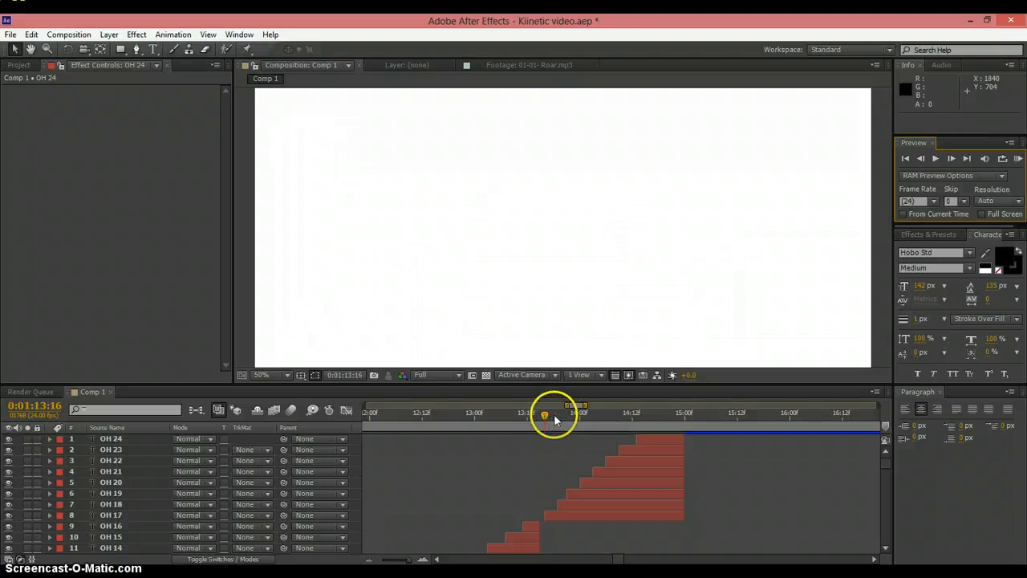
{"action": "left_click_drag", "start_coordinate": [544, 414], "coordinate": [577, 414]}
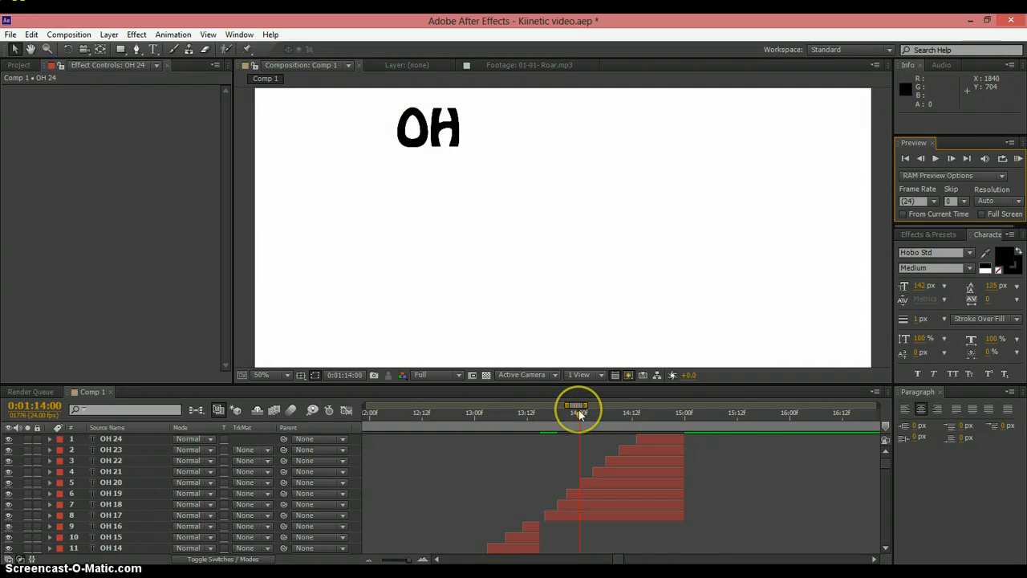
{"action": "left_click_drag", "start_coordinate": [578, 413], "coordinate": [716, 412]}
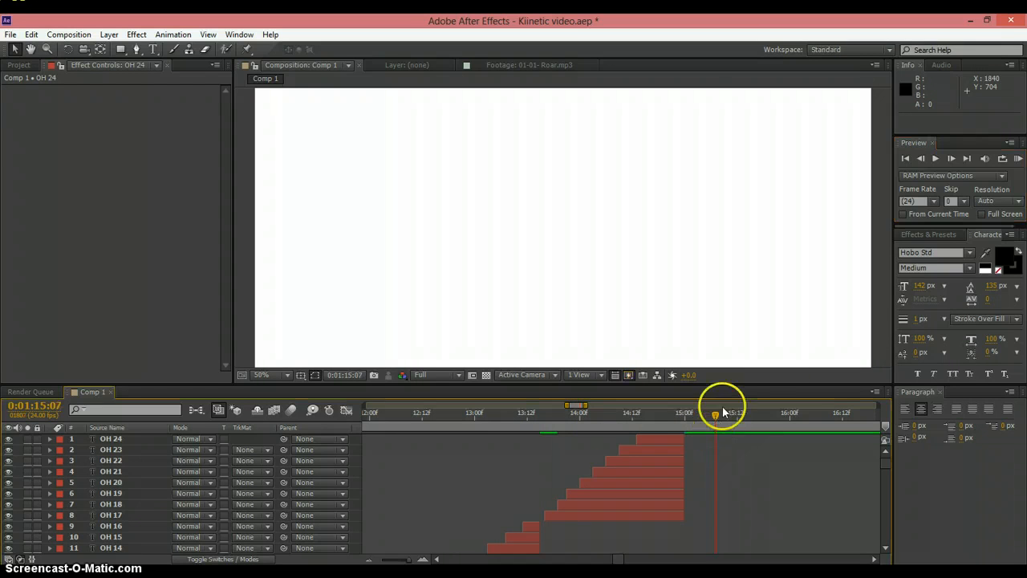
{"action": "mouse_move", "coordinate": [1019, 159]}
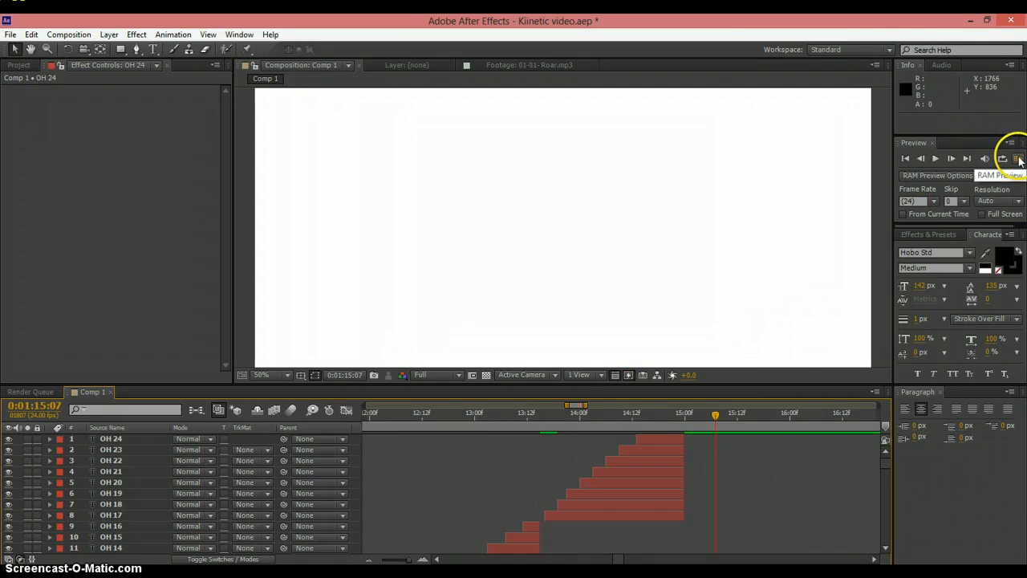
{"action": "mouse_move", "coordinate": [553, 507]}
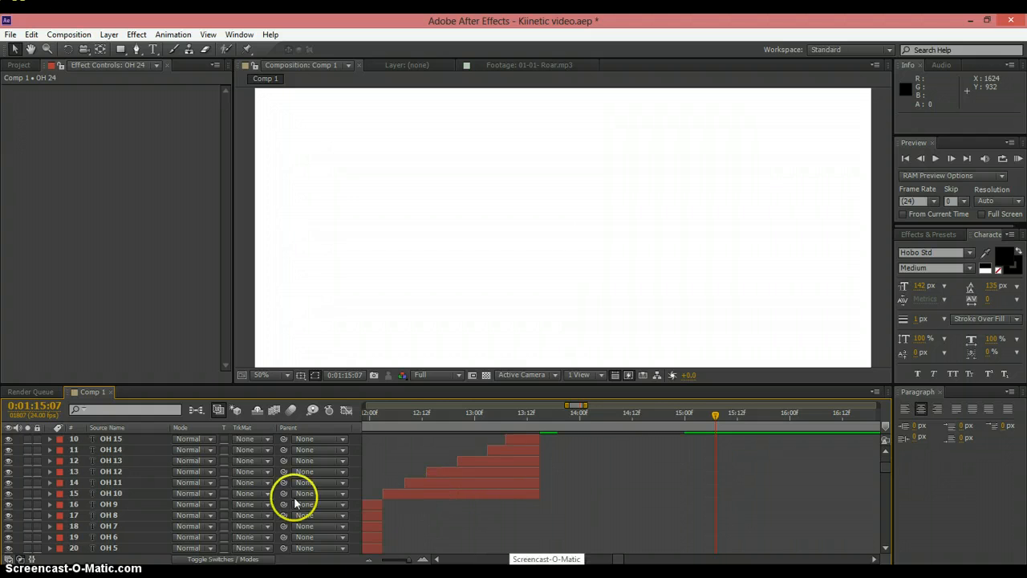
{"action": "mouse_move", "coordinate": [389, 494]}
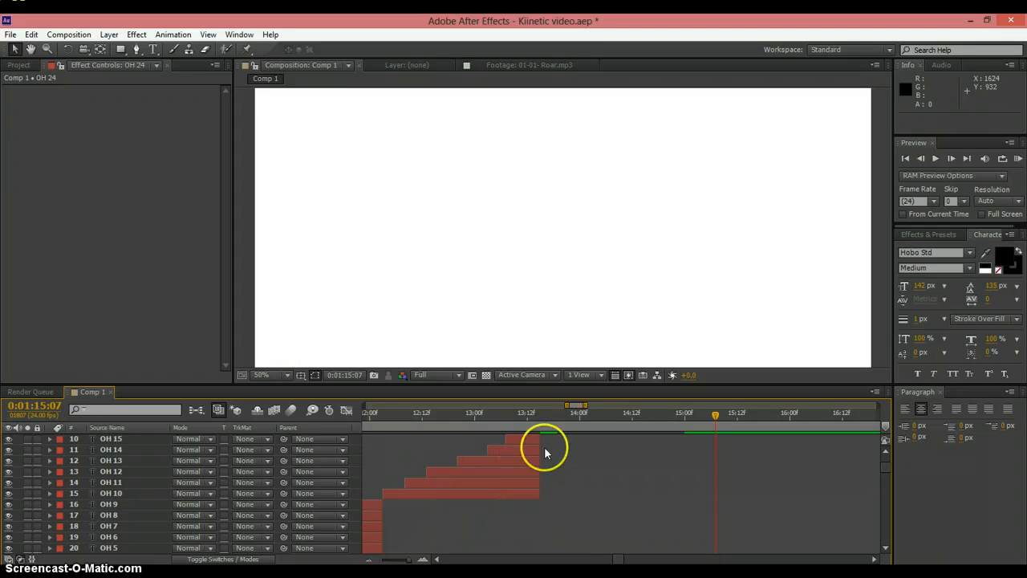
{"action": "mouse_move", "coordinate": [446, 469]}
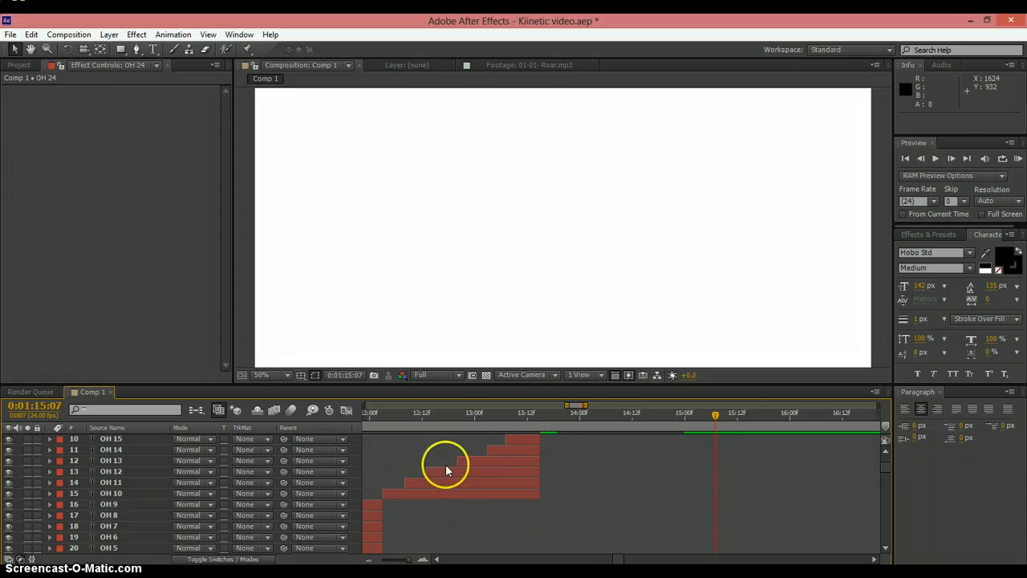
{"action": "mouse_move", "coordinate": [499, 511]}
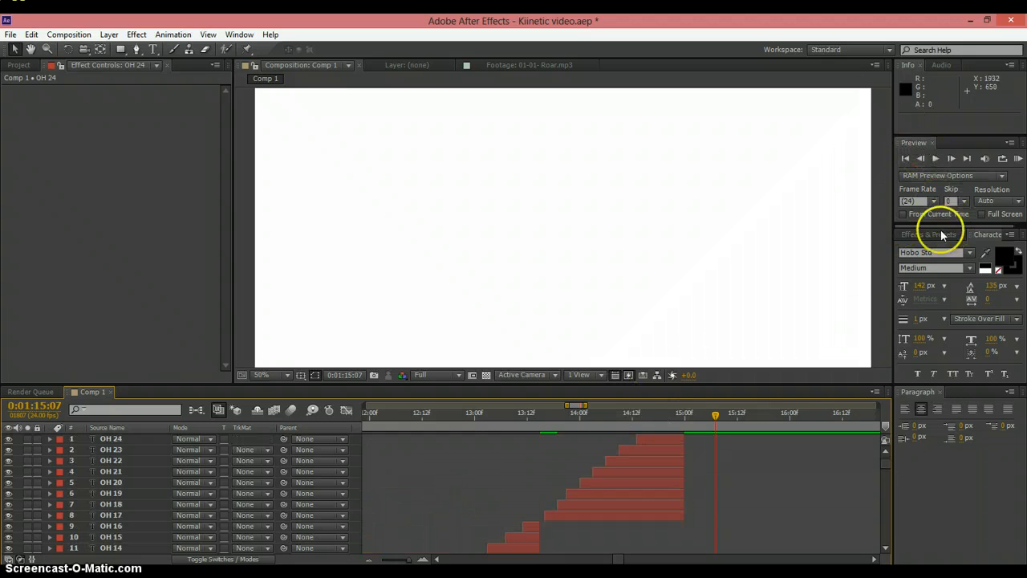
{"action": "left_click", "coordinate": [930, 235]}
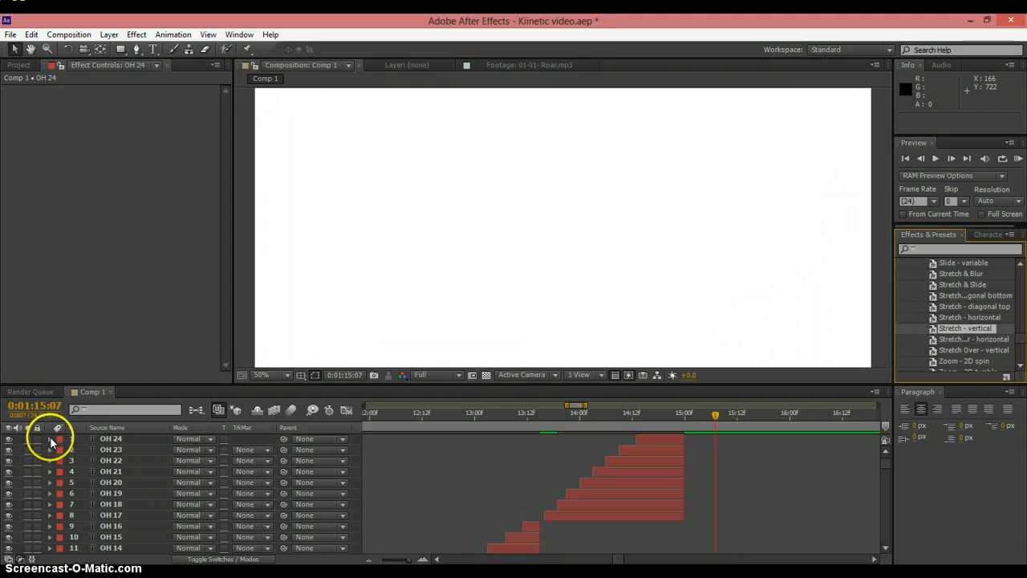
{"action": "left_click", "coordinate": [49, 440]}
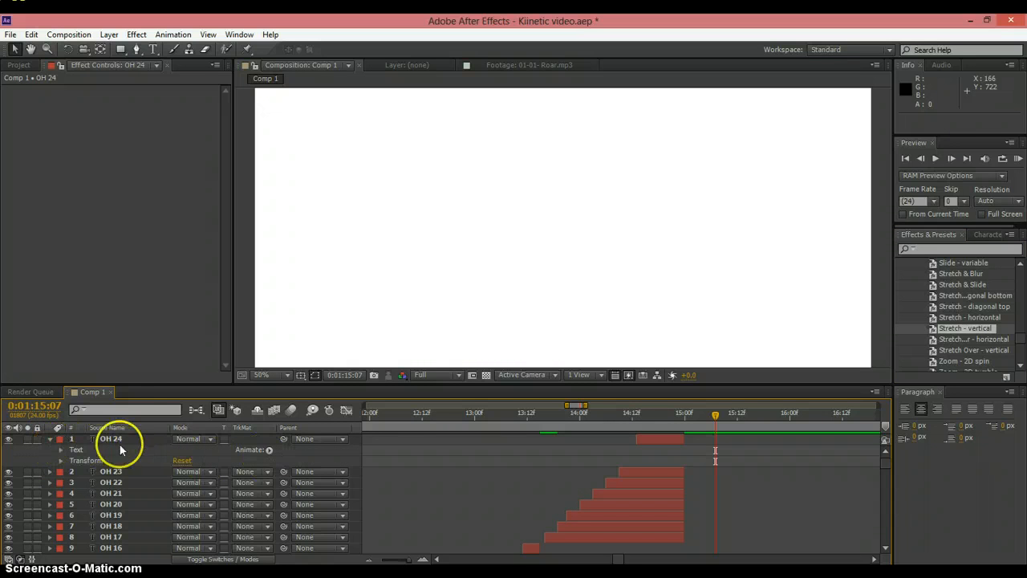
{"action": "left_click", "coordinate": [61, 449]}
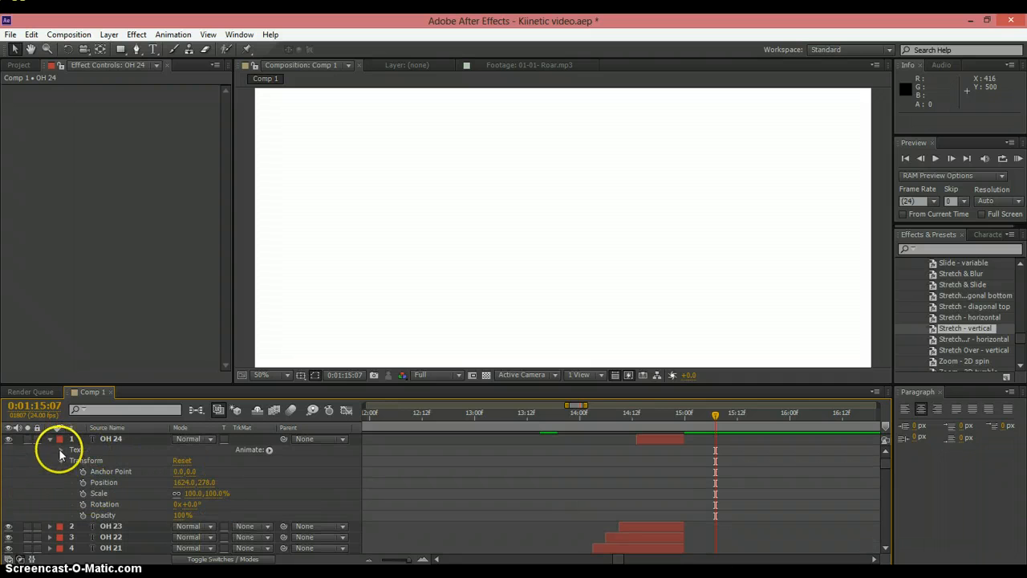
{"action": "left_click", "coordinate": [50, 440]}
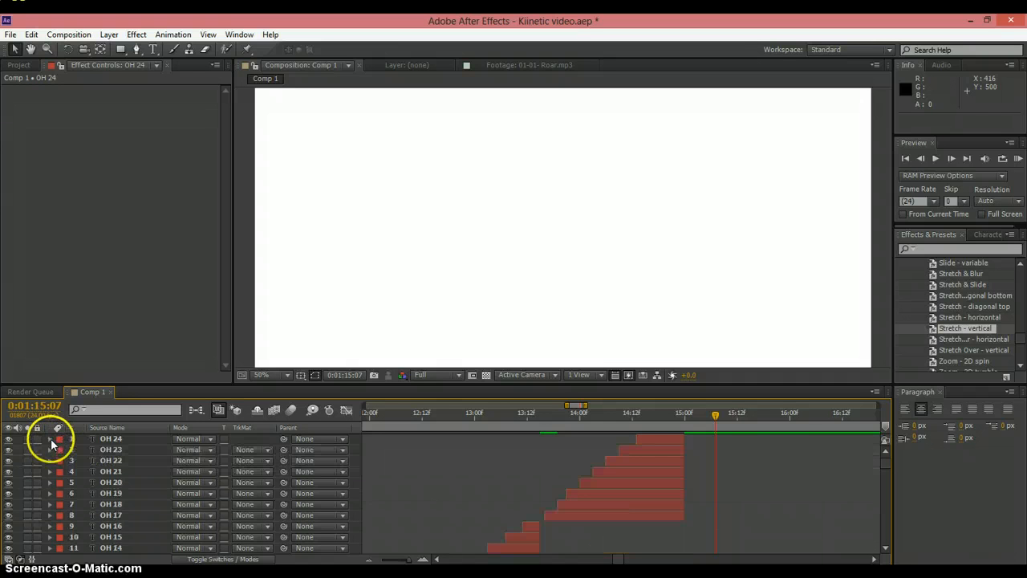